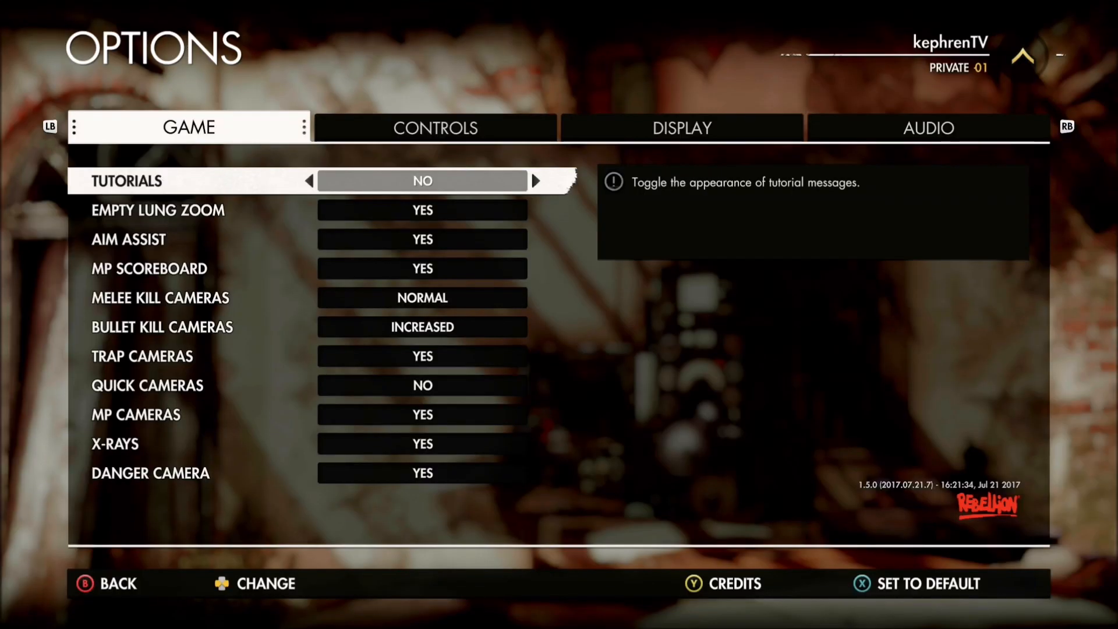
# Close Sniper Elite 4's options, reopen them briefly, and return to the game's main menu.
pyautogui.press('Escape')
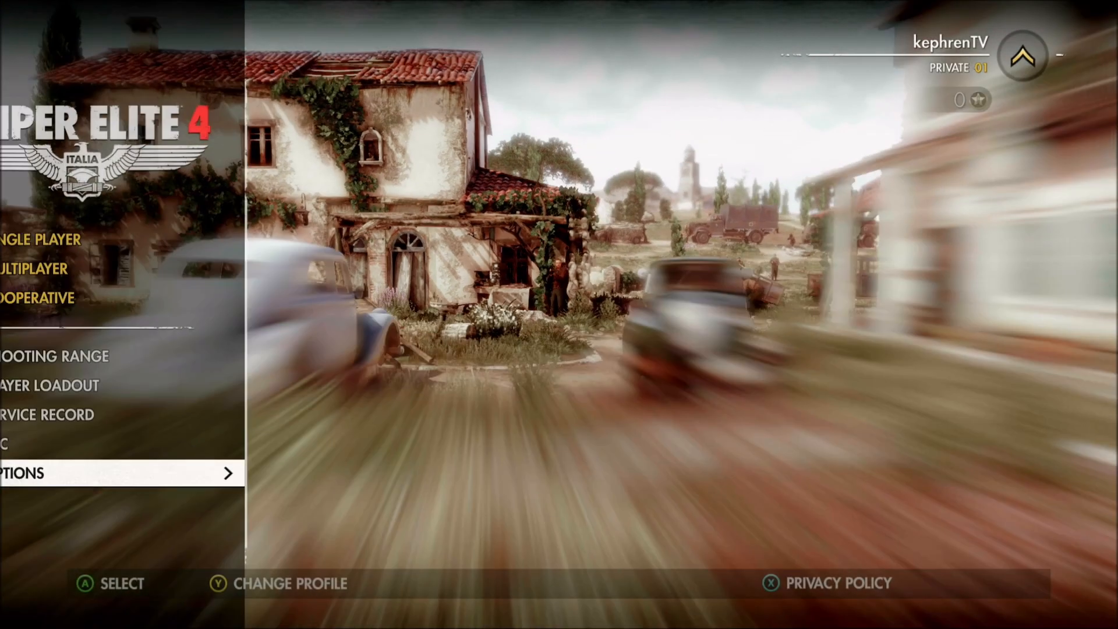
pyautogui.click(35, 473)
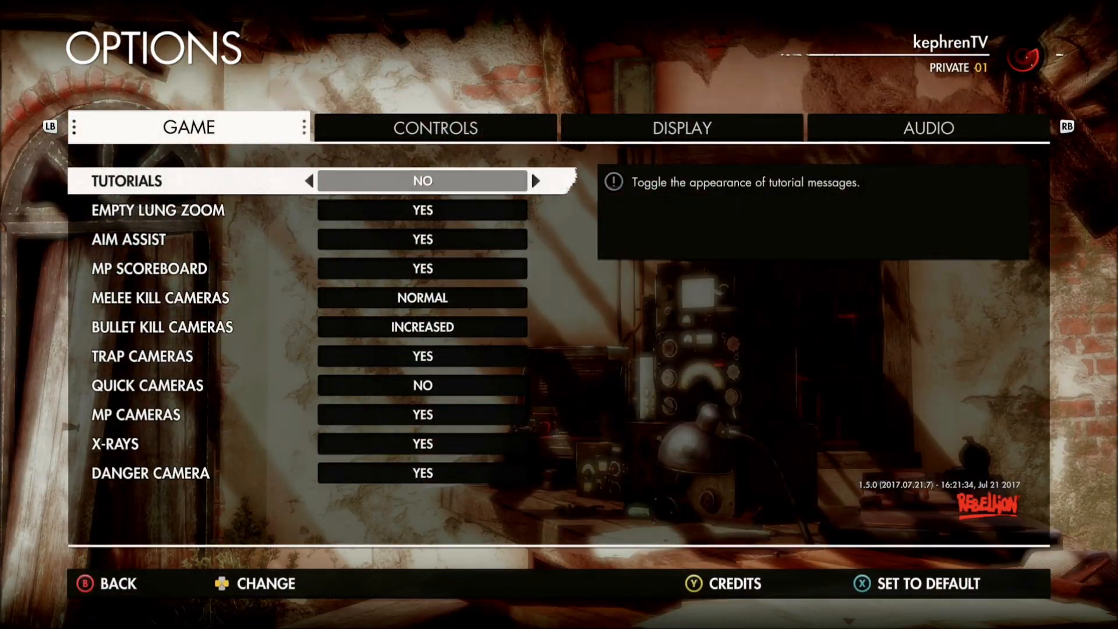
pyautogui.click(683, 127)
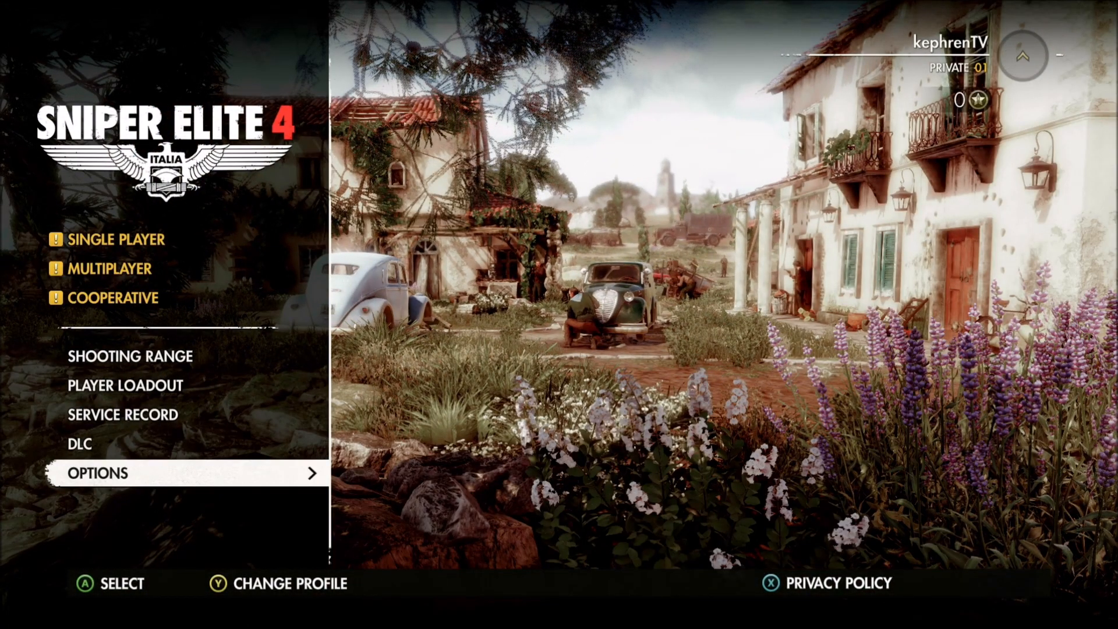
# Bring up the console actions for Sniper Elite 4 and open its Manage game and add-ons page (48.2 GB install).
pyautogui.press('Up')
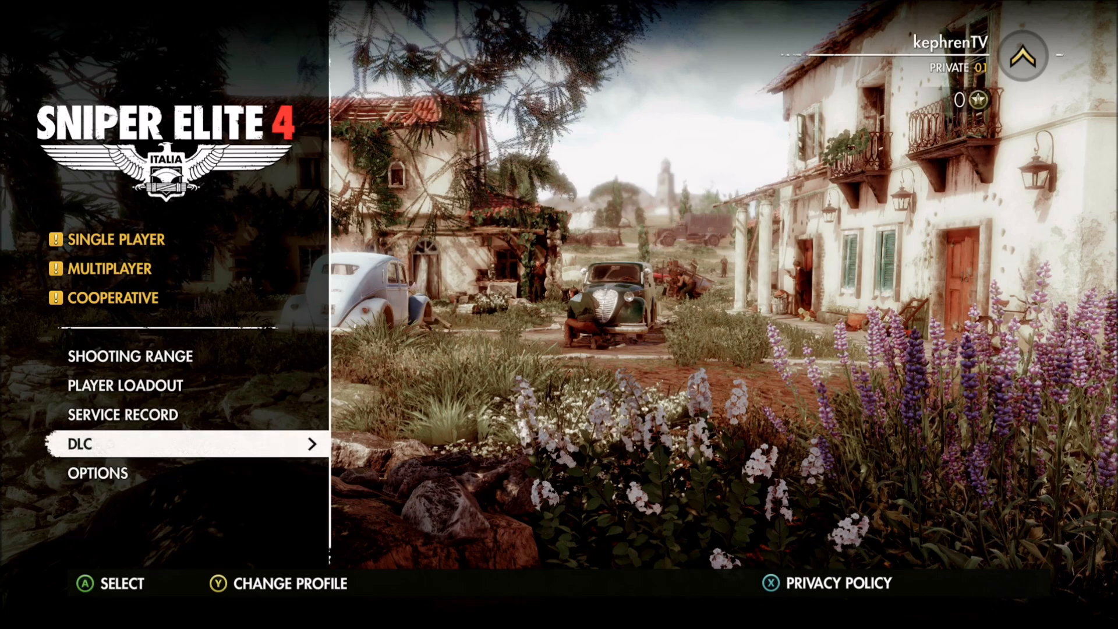
pyautogui.press('Xbox')
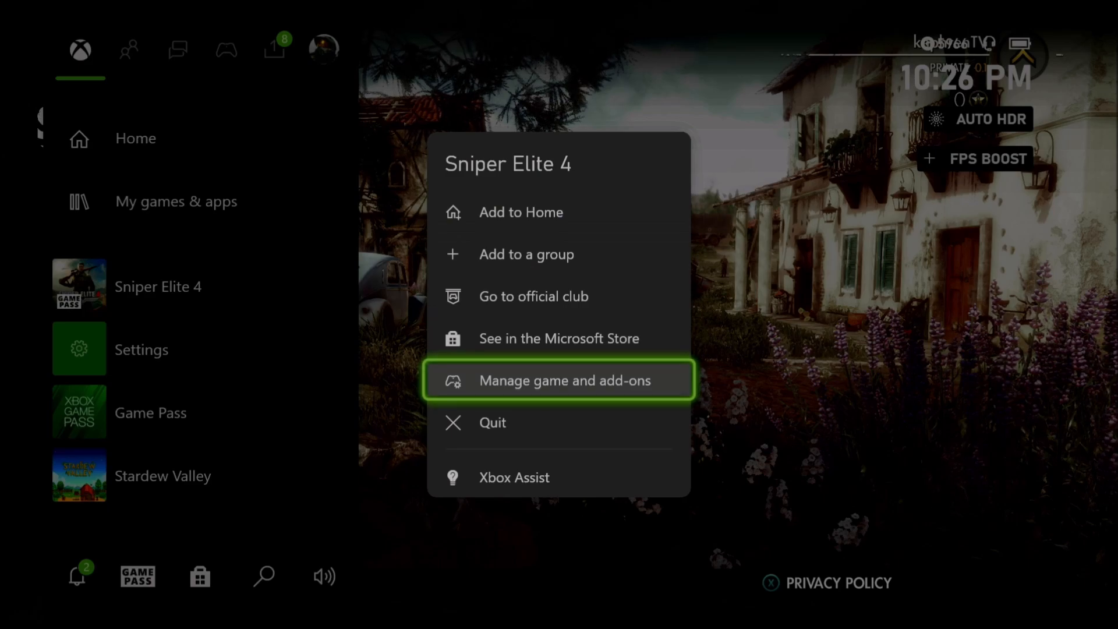
pyautogui.click(558, 380)
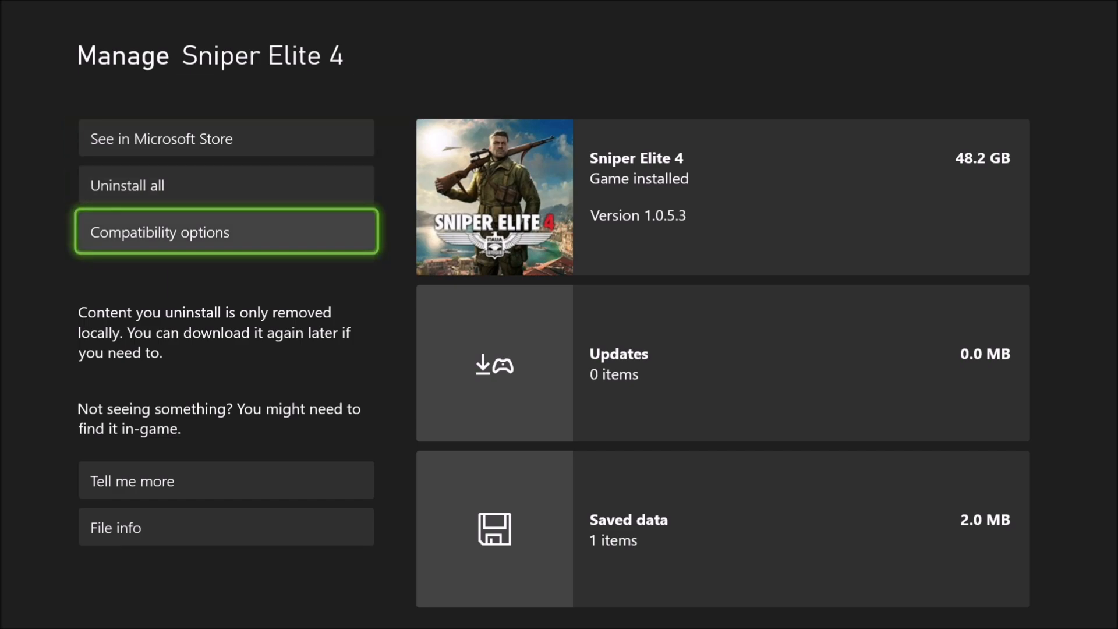
# Review Compatibility options showing Auto HDR and FPS boost enabled, then go to the Video modes settings.
pyautogui.click(226, 232)
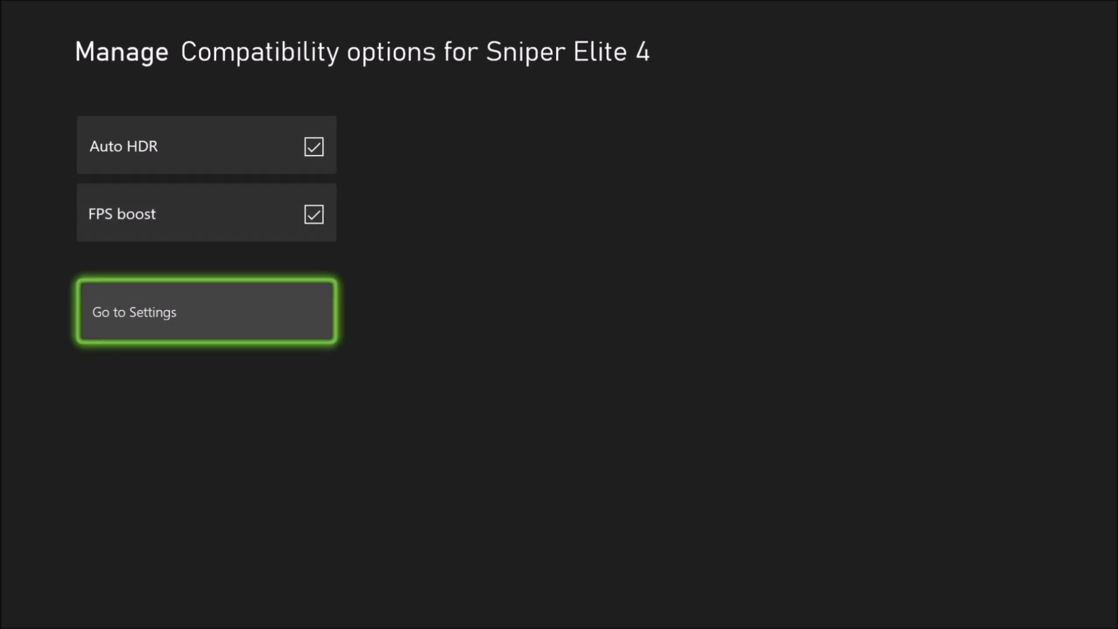
pyautogui.click(205, 312)
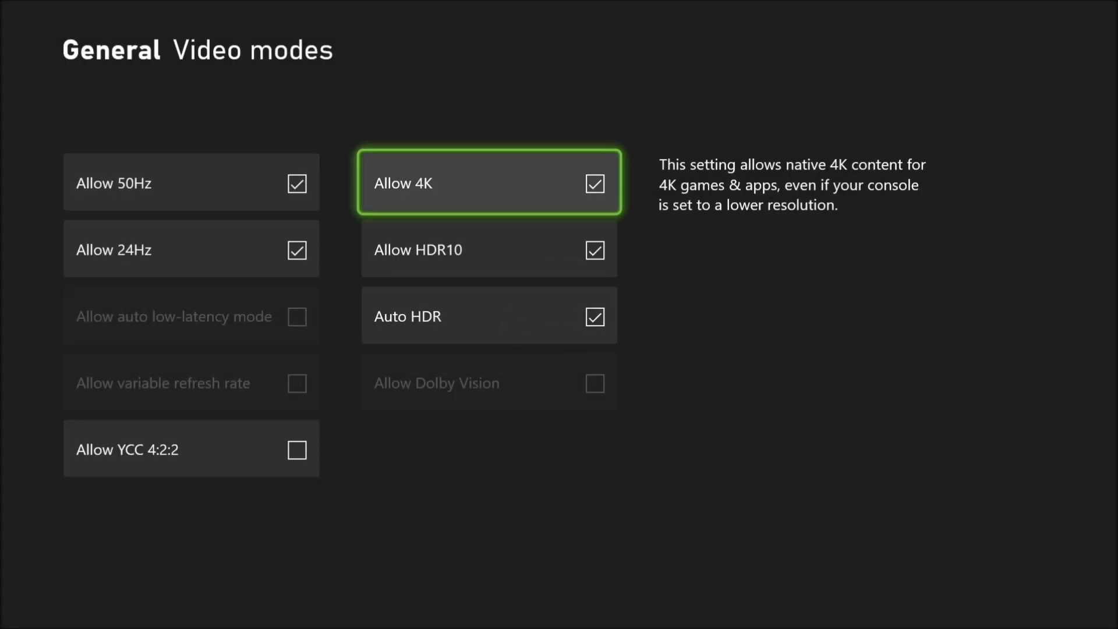